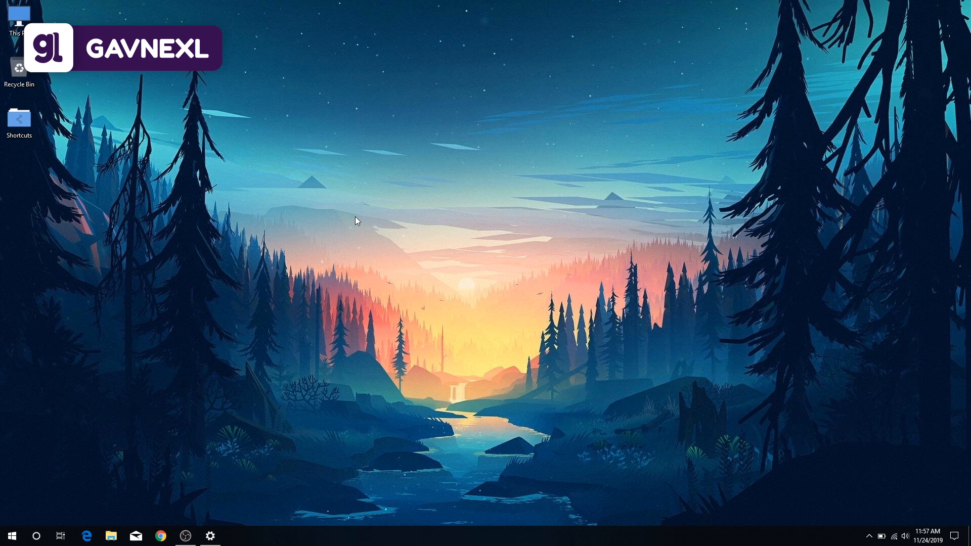
{"action": "mouse_move", "coordinate": [199, 333]}
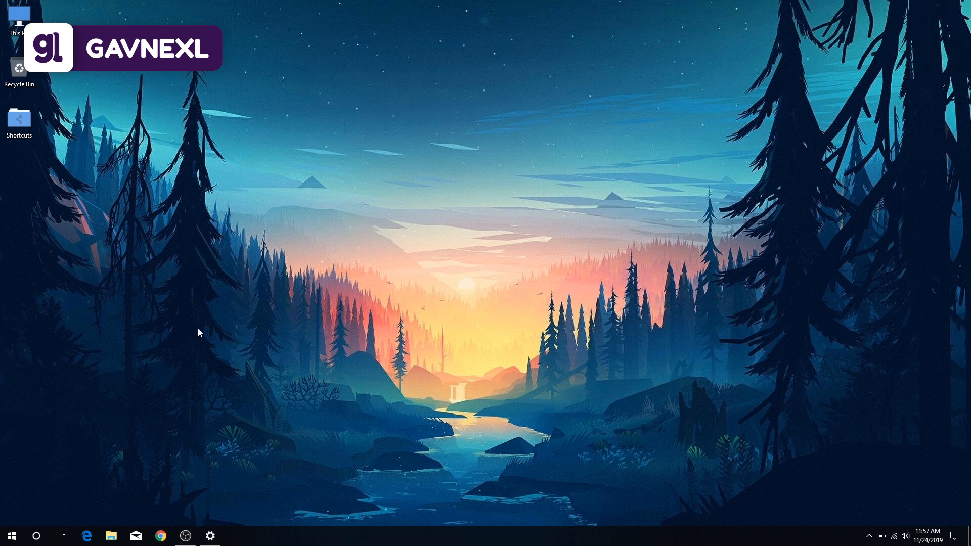
Step: Check disk activity in Task Manager's Performance view, then close Task Manager
{"action": "left_click", "coordinate": [11, 536]}
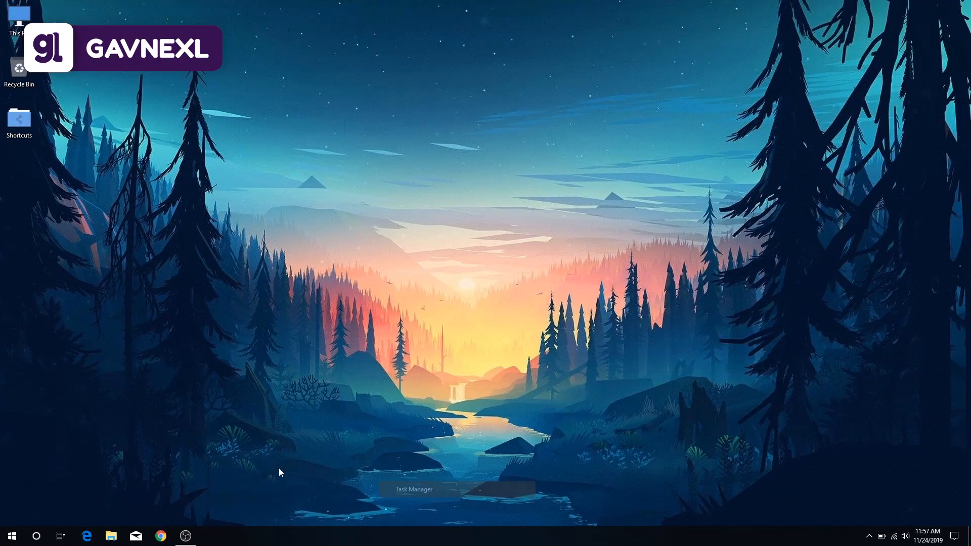
{"action": "left_click", "coordinate": [414, 490]}
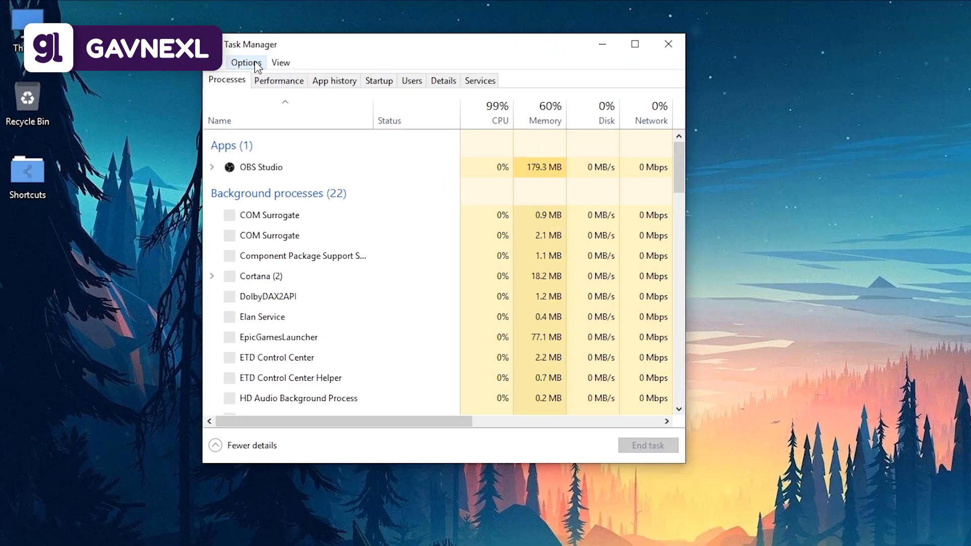
{"action": "left_click", "coordinate": [280, 81]}
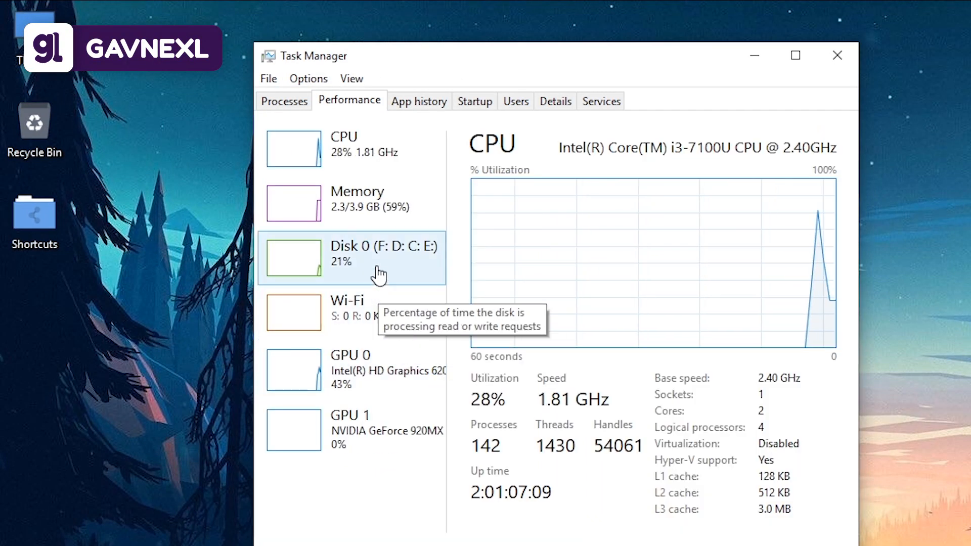
{"action": "left_click", "coordinate": [371, 257]}
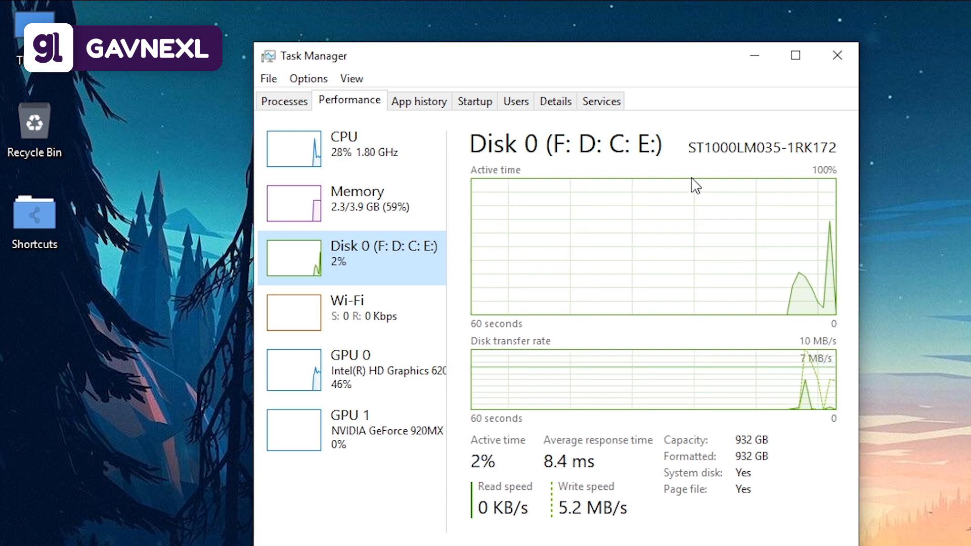
{"action": "left_click", "coordinate": [837, 55]}
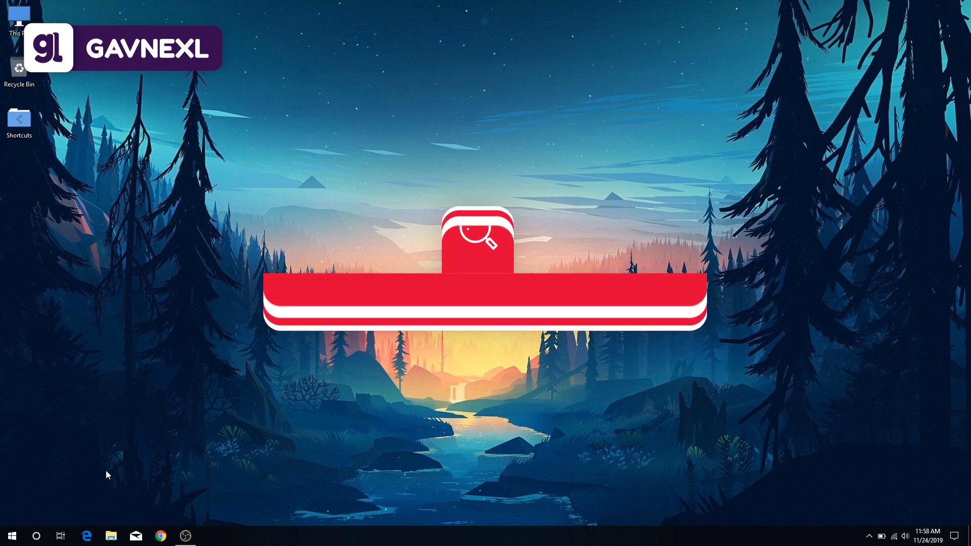
Step: Launch Edit Group Policy and expand Administrative Templates down to Windows Update
{"action": "left_click", "coordinate": [36, 536]}
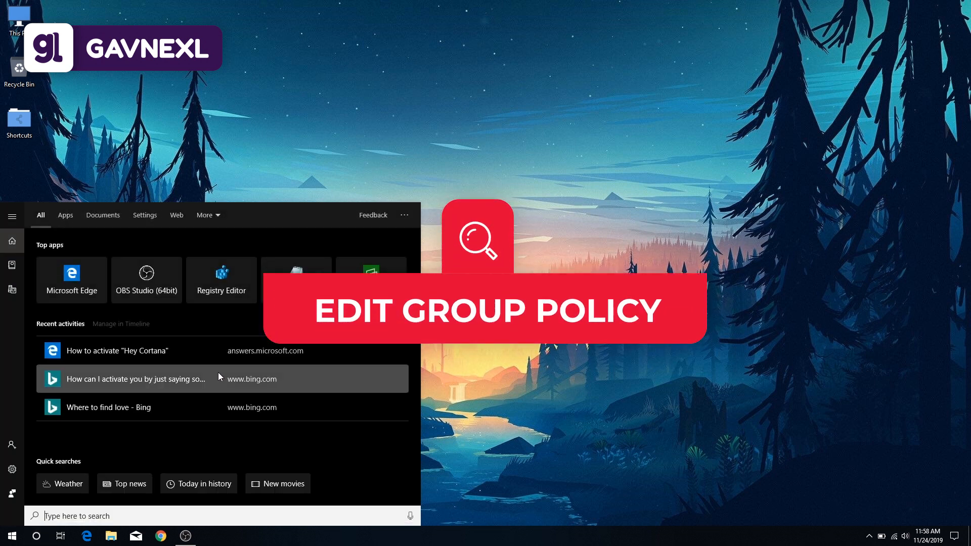
{"action": "mouse_move", "coordinate": [232, 457]}
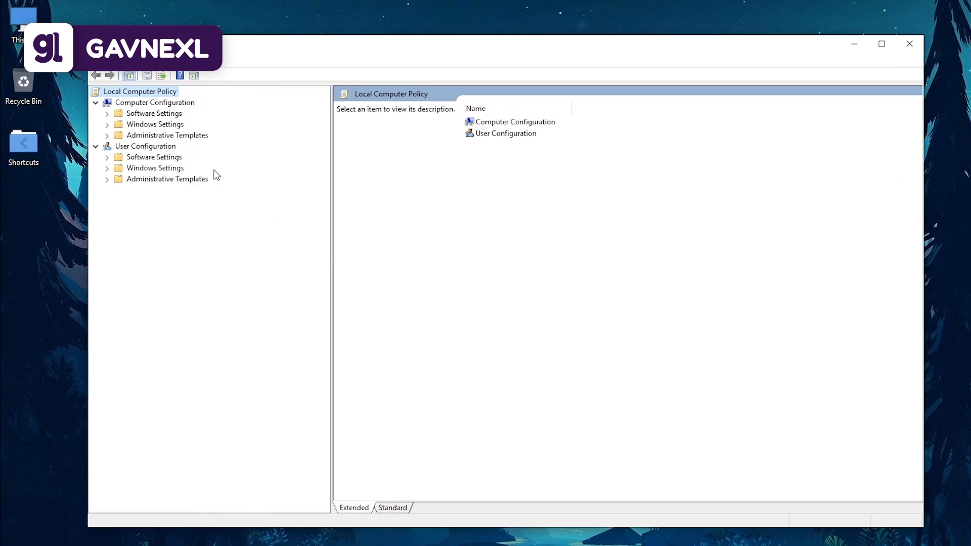
{"action": "left_click", "coordinate": [167, 134]}
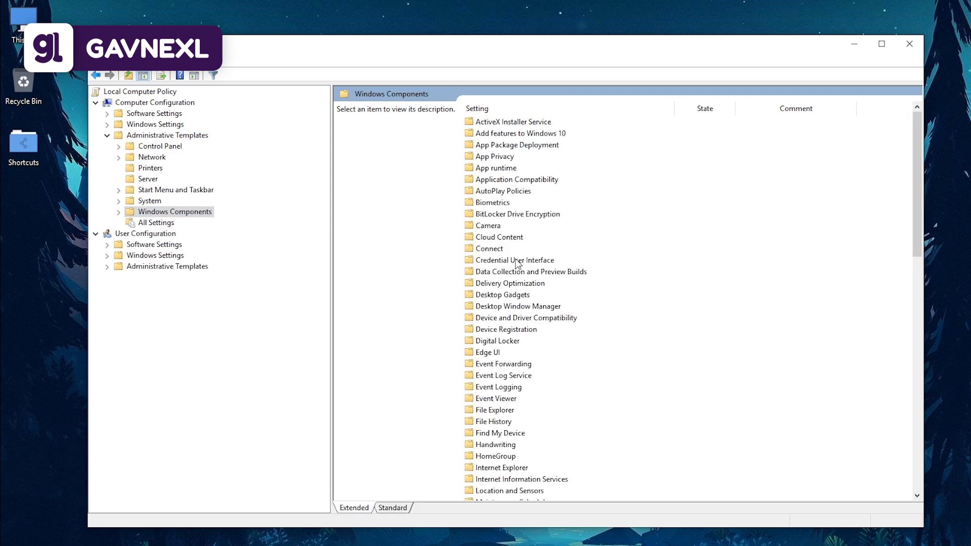
{"action": "scroll", "scroll_direction": "down", "scroll_amount": 3}
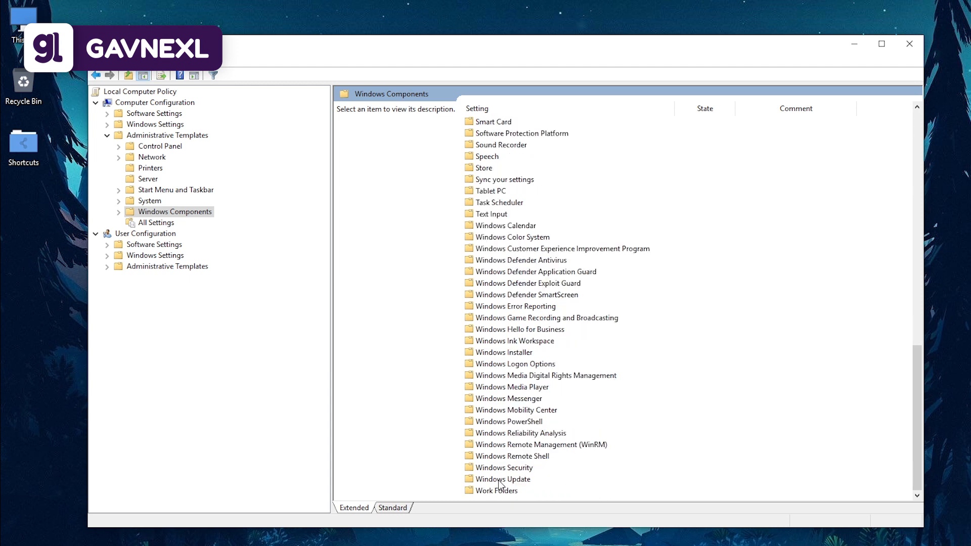
Step: Show the Configure Automatic Updates policy's Disabled state and description under Windows Update
{"action": "left_click", "coordinate": [512, 480]}
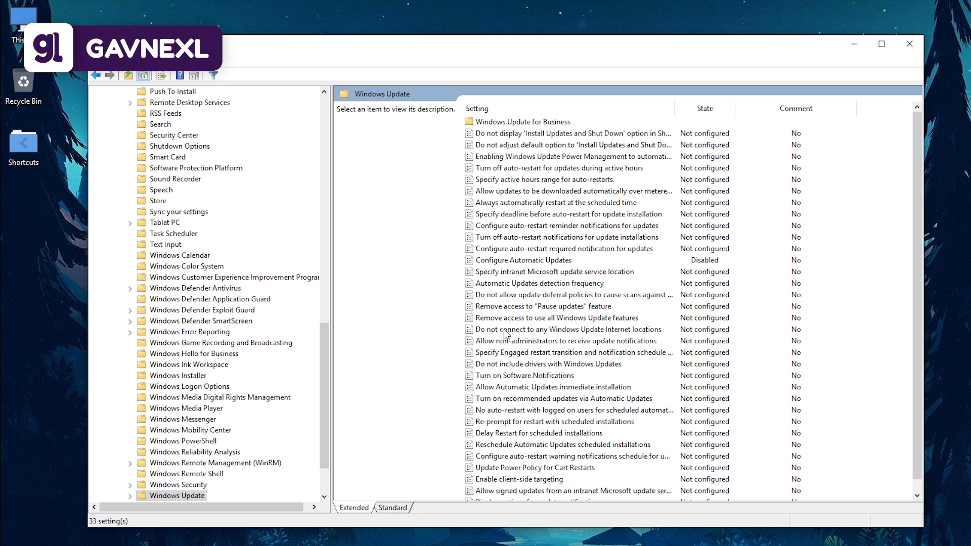
{"action": "left_click", "coordinate": [523, 259]}
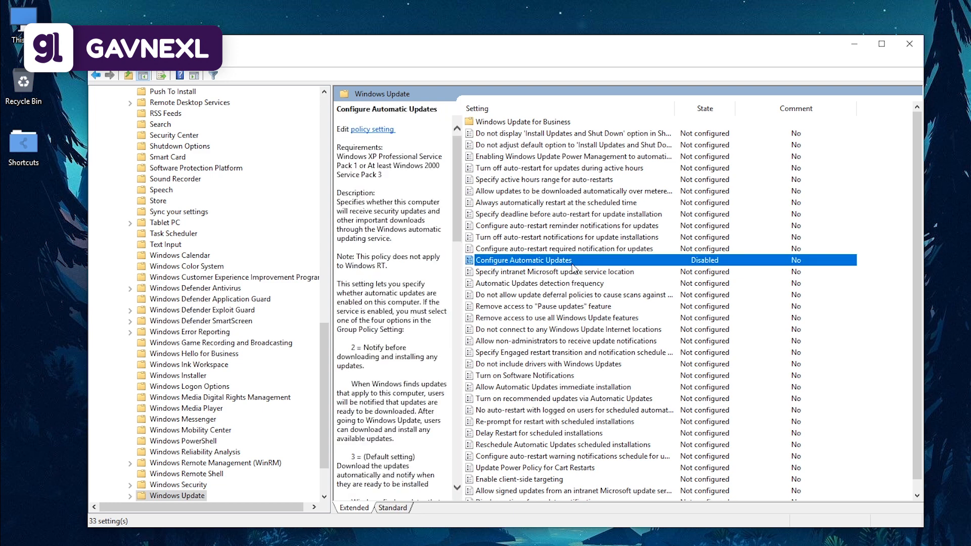
{"action": "mouse_move", "coordinate": [768, 265]}
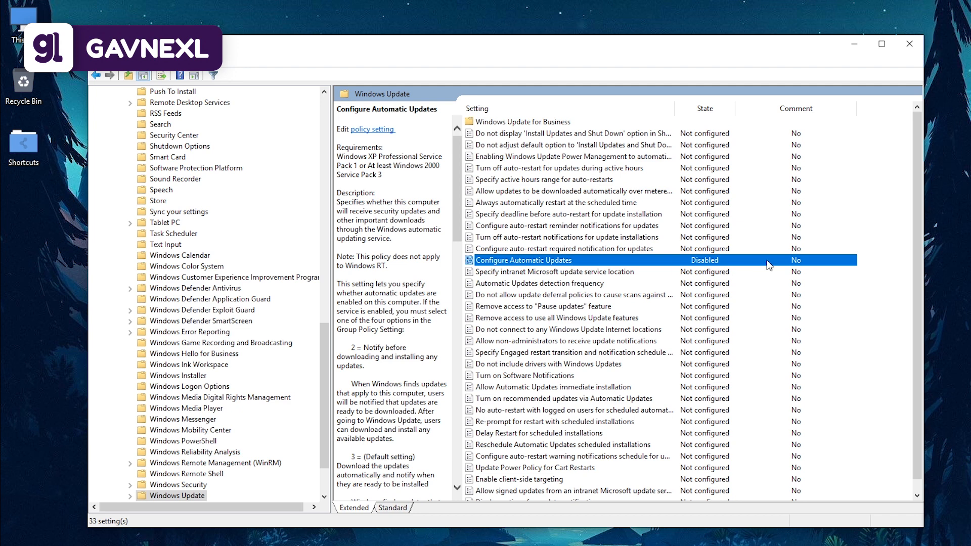
{"action": "mouse_move", "coordinate": [575, 269]}
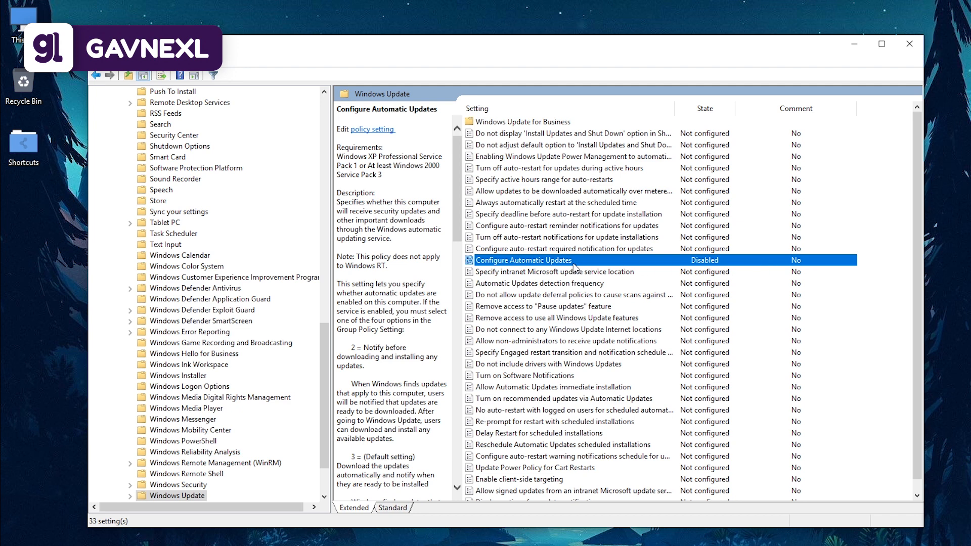
{"action": "mouse_move", "coordinate": [575, 269]}
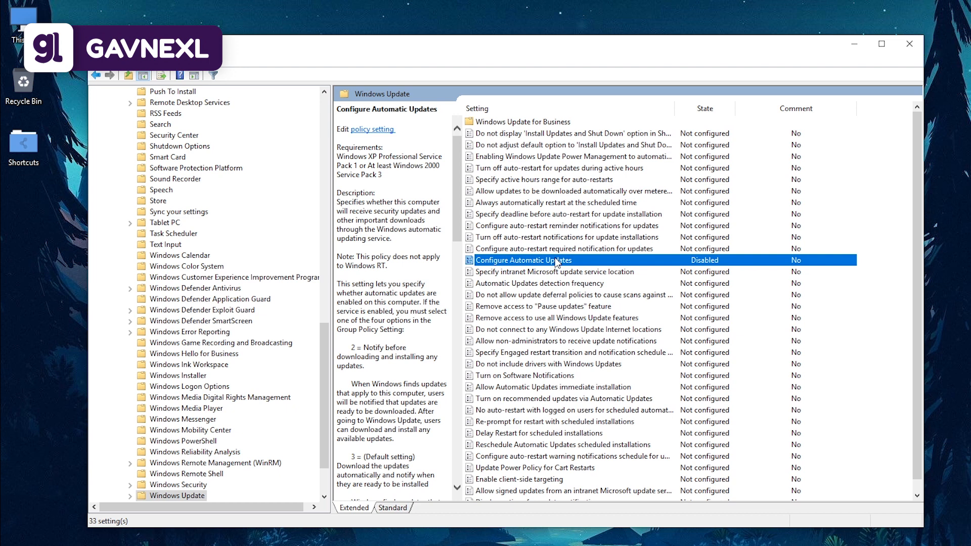
Step: Verify Configure Automatic Updates is Disabled and cancel without changes
{"action": "double_click", "coordinate": [523, 260]}
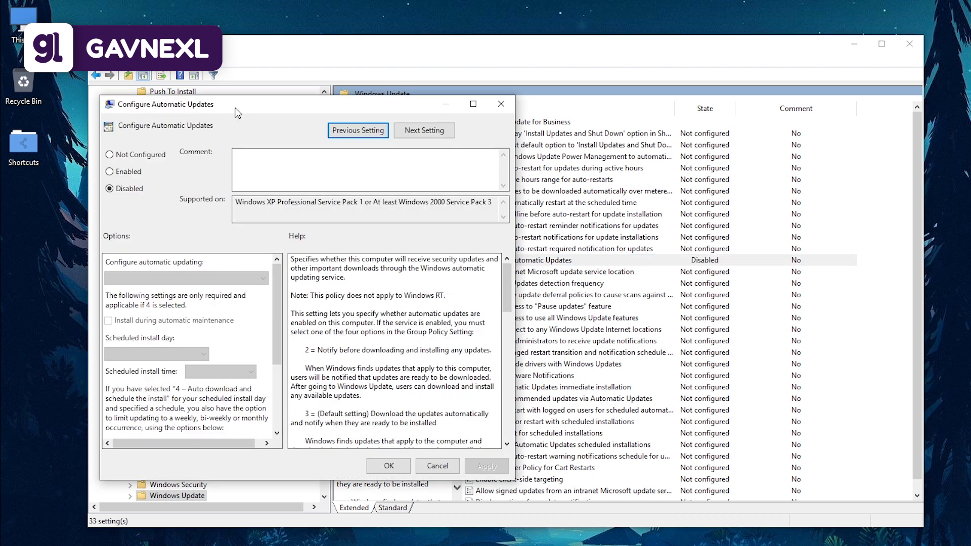
{"action": "mouse_move", "coordinate": [204, 187]}
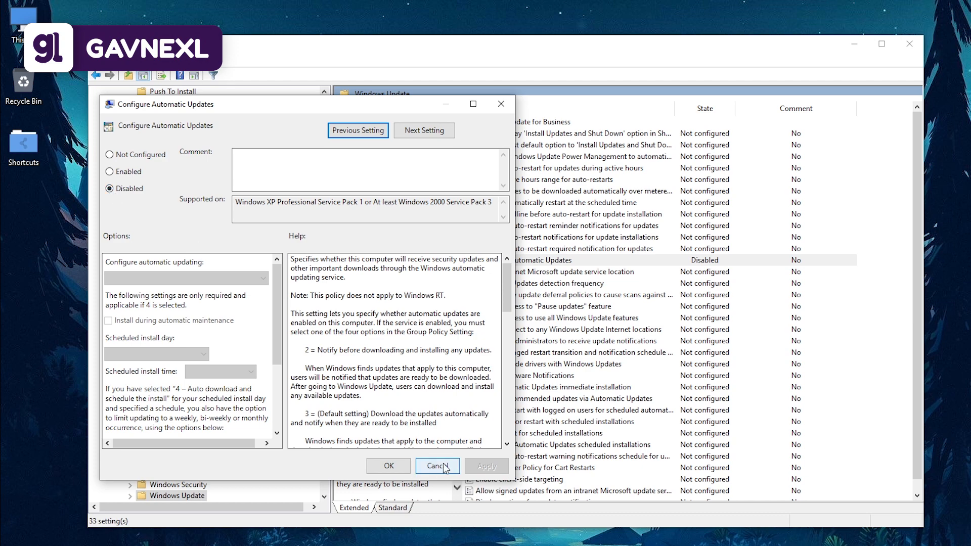
{"action": "left_click", "coordinate": [437, 465]}
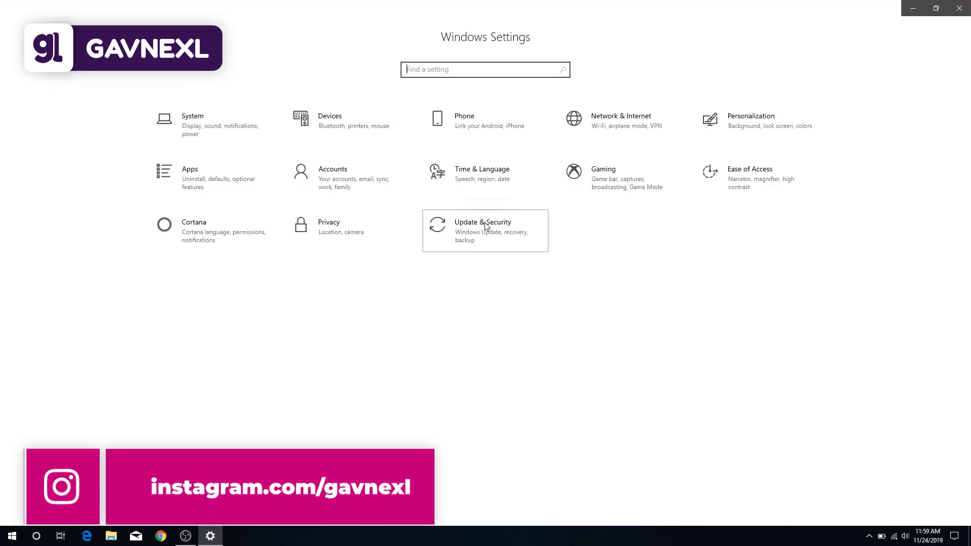
Step: View Update & Security, then close Settings back to the desktop
{"action": "left_click", "coordinate": [483, 231]}
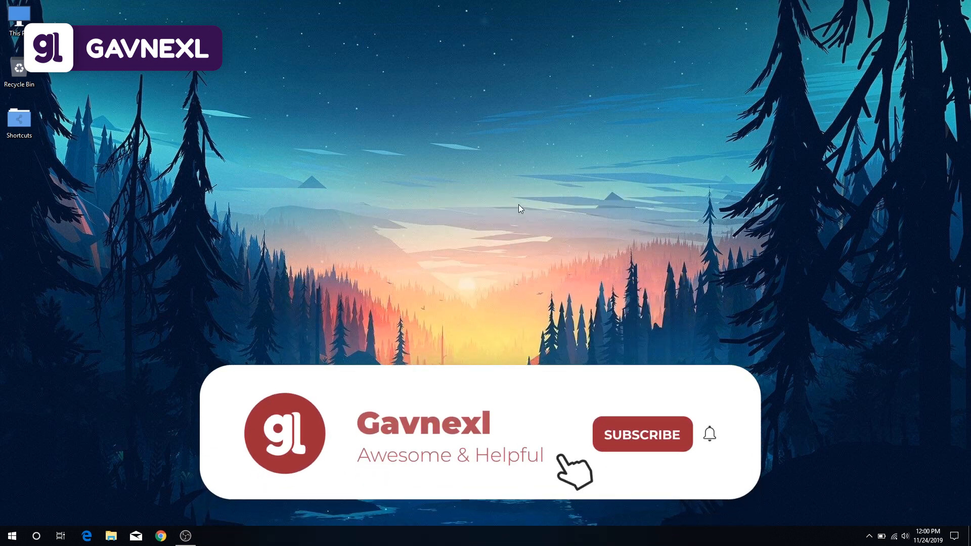
{"action": "left_click", "coordinate": [641, 434]}
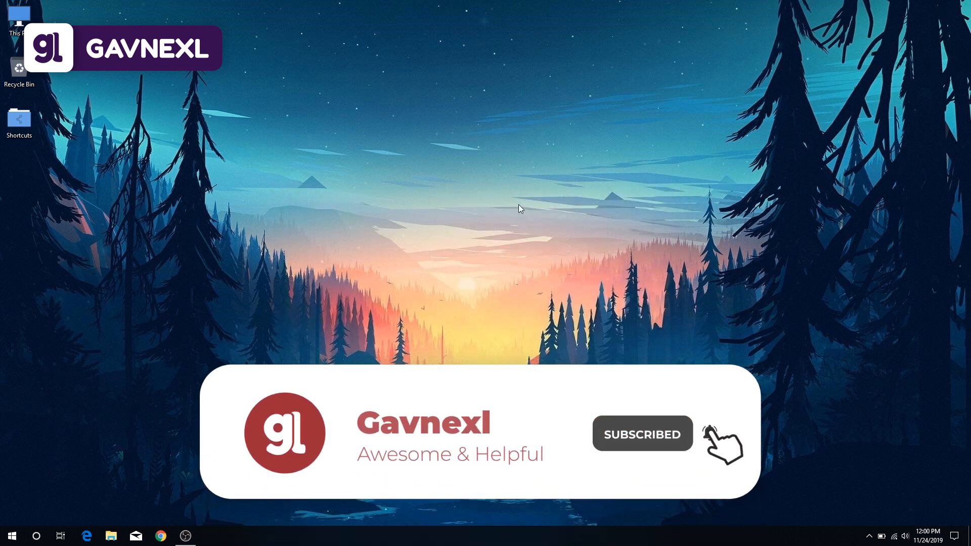